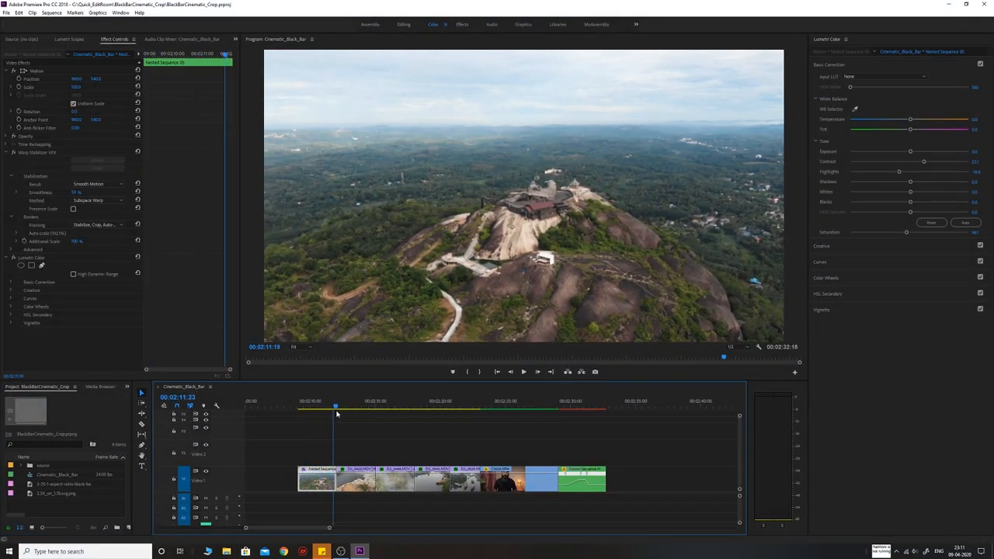
# Create a new adjustment layer and drag it onto track V2 over the first drone clips
pyautogui.click(360, 407)
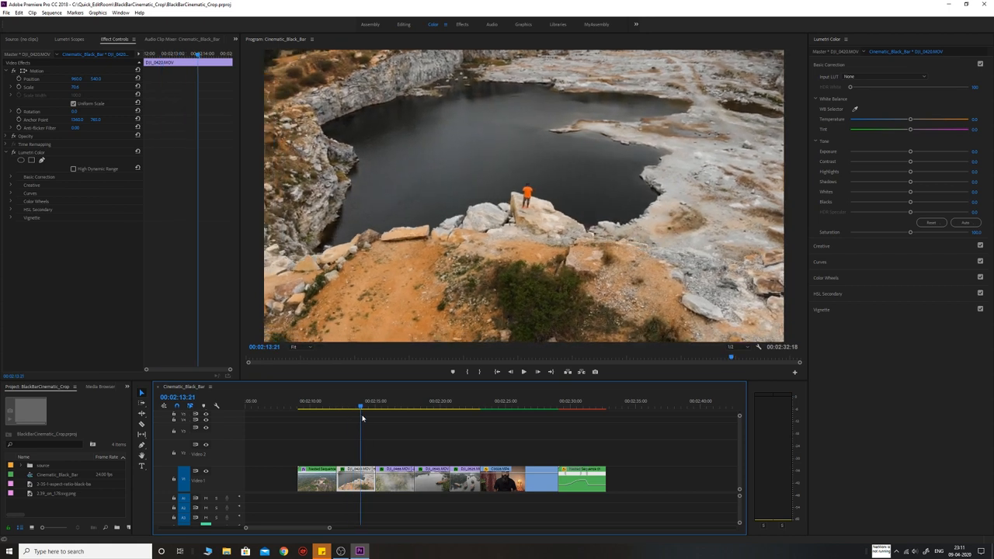
pyautogui.click(388, 407)
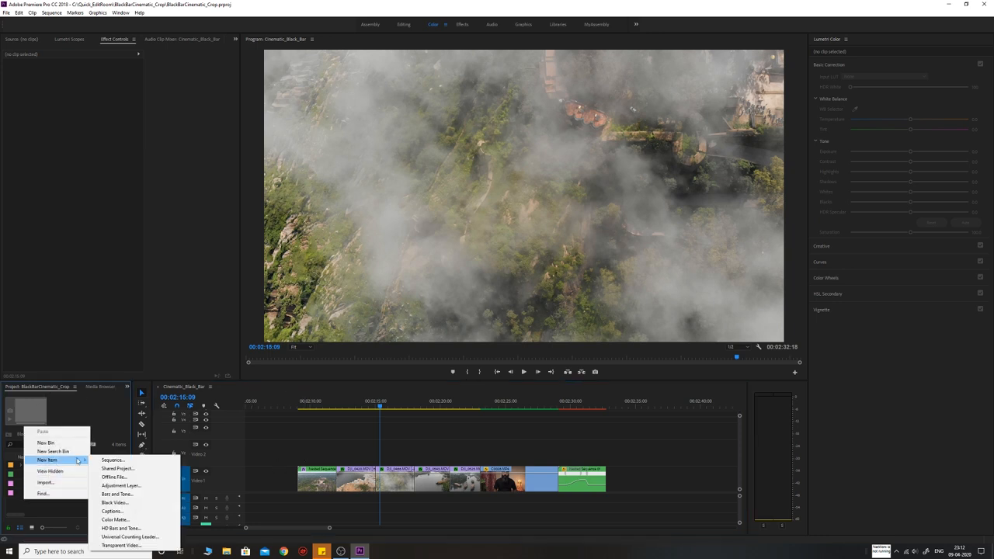
pyautogui.moveTo(121, 485)
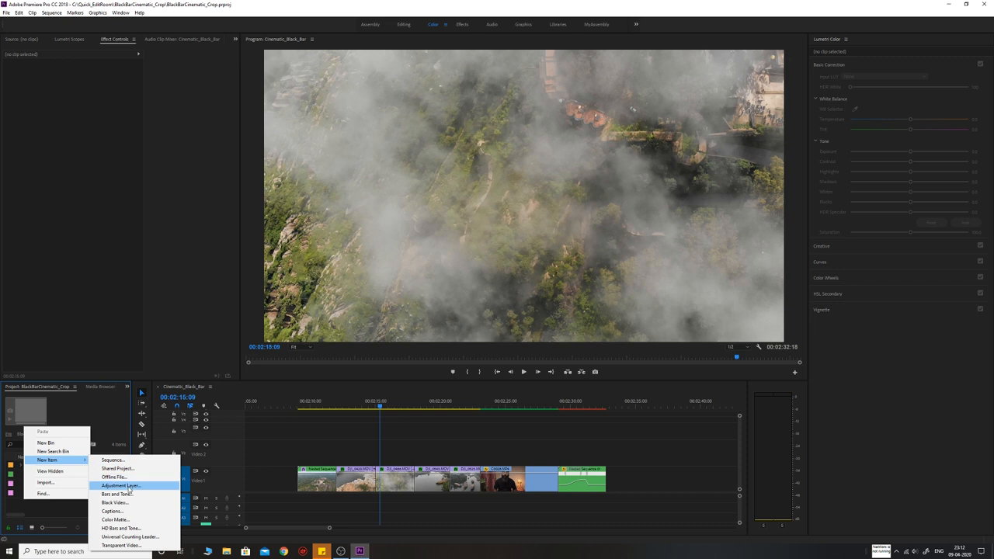
pyautogui.click(120, 485)
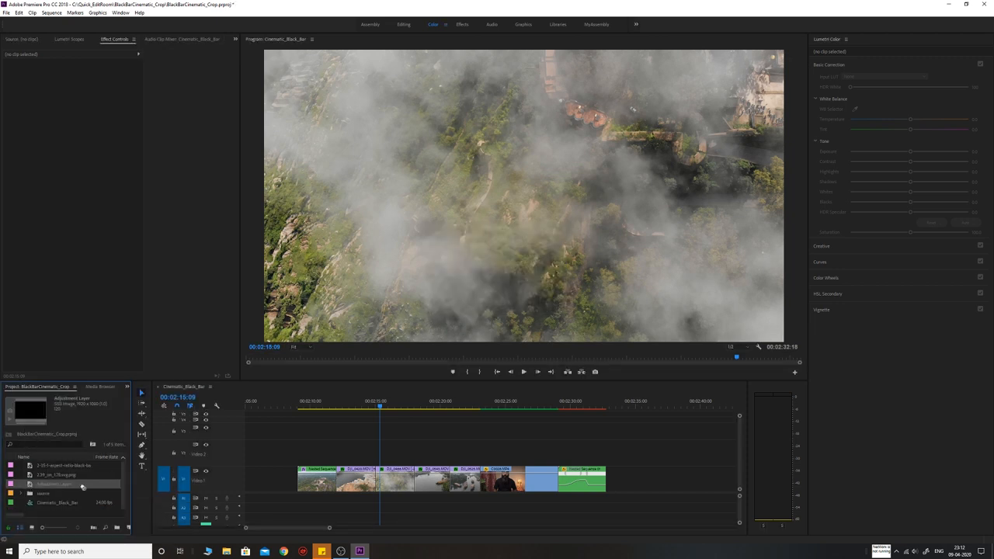
pyautogui.moveTo(80, 485); pyautogui.dragTo(329, 453)
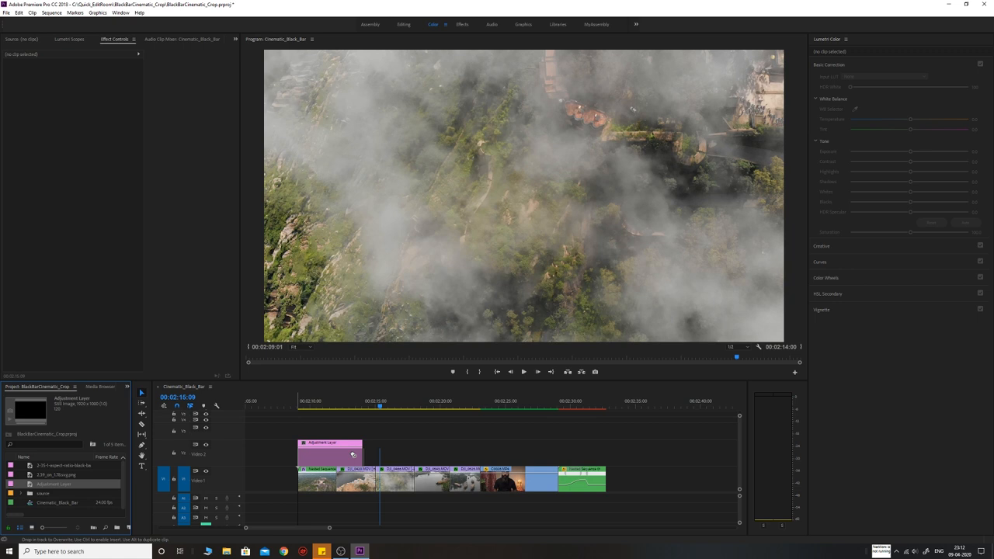
pyautogui.moveTo(354, 453); pyautogui.dragTo(603, 454)
pyautogui.write('crop')
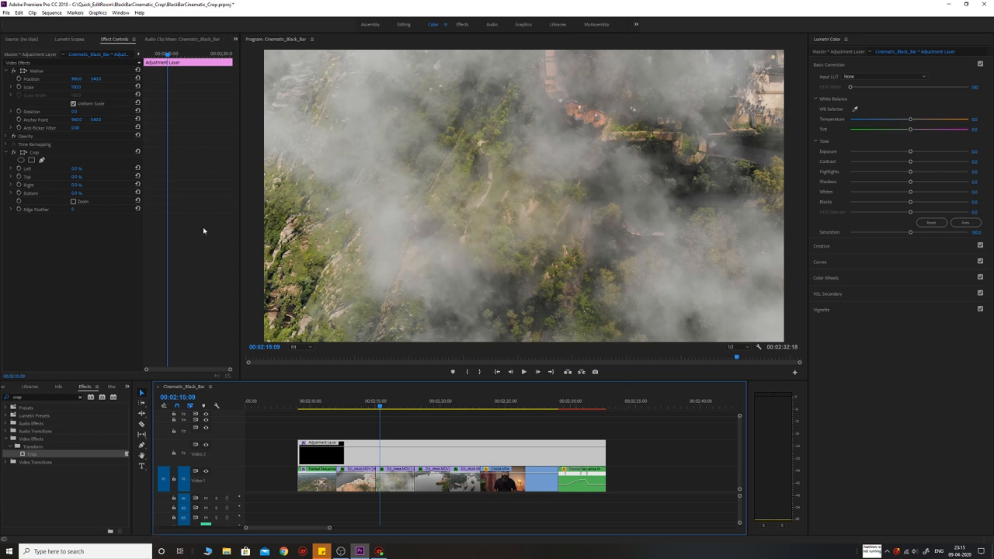
# Apply a Crop effect to the adjustment layer and raise its Top and Bottom values for black bars
pyautogui.doubleClick(78, 177)
pyautogui.write('12')
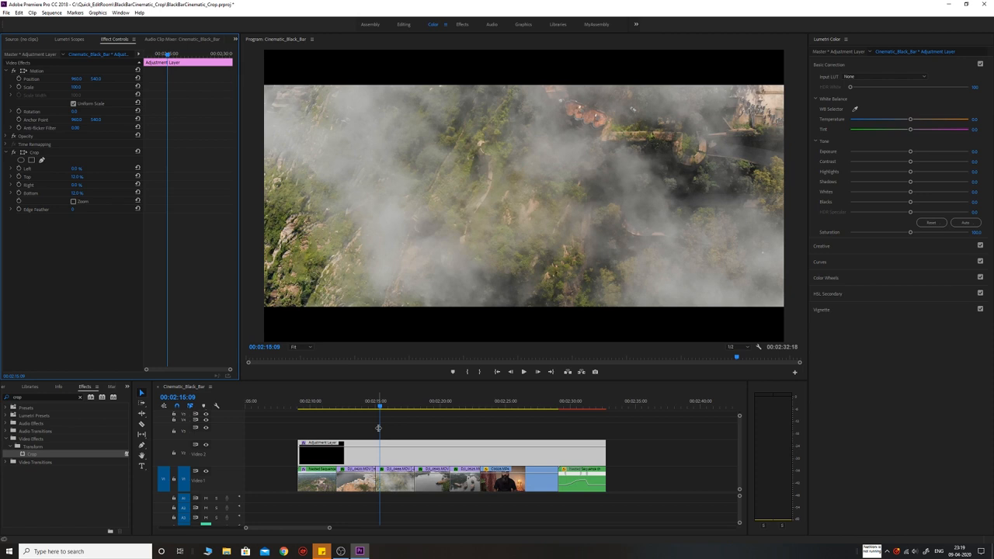
# Stretch the adjustment layer to the last clip and check the bars over the houseboat and talking-head shots
pyautogui.click(500, 407)
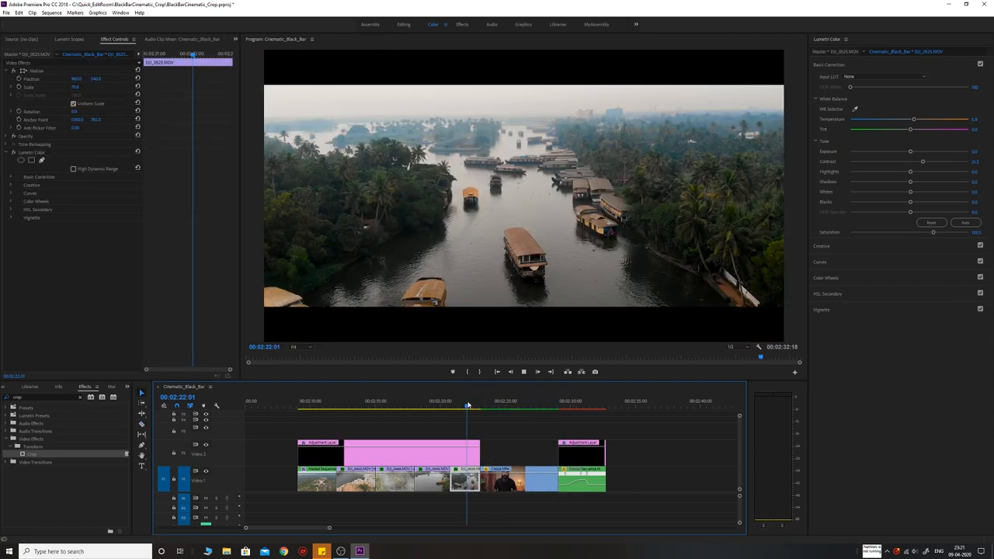
pyautogui.click(490, 408)
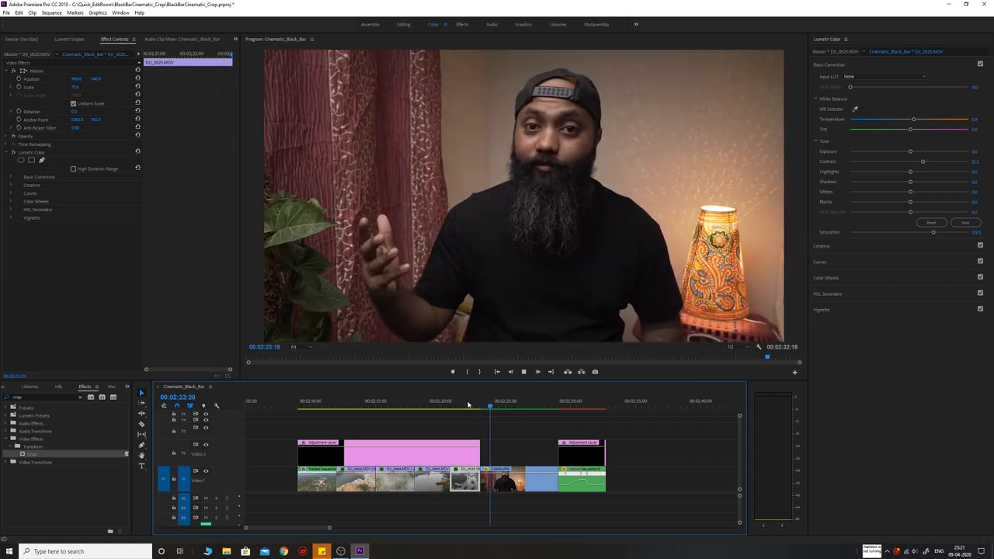
pyautogui.click(528, 407)
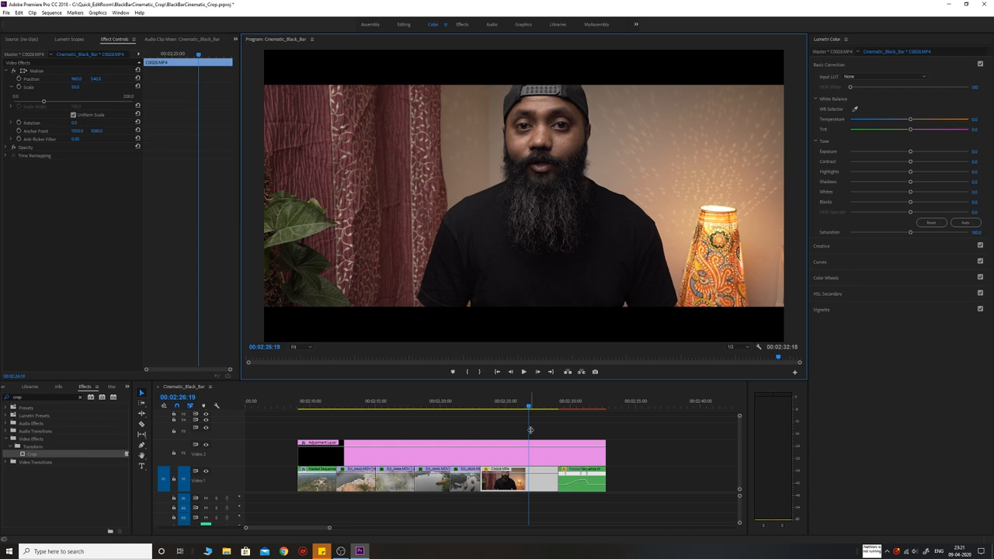
# Keyframe Crop Top/Bottom to drop to 0 where the talking-head clip begins
pyautogui.click(480, 400)
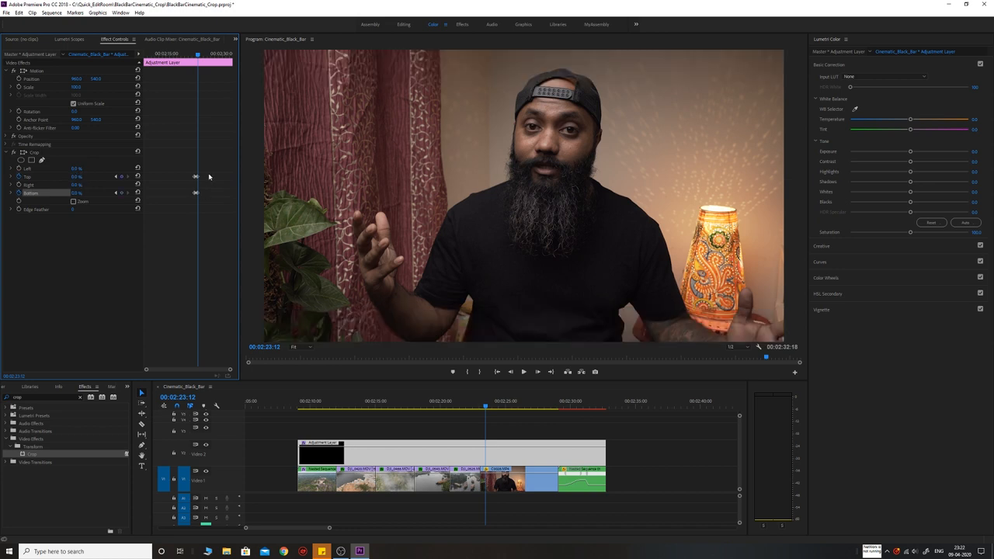
pyautogui.moveTo(200, 195)
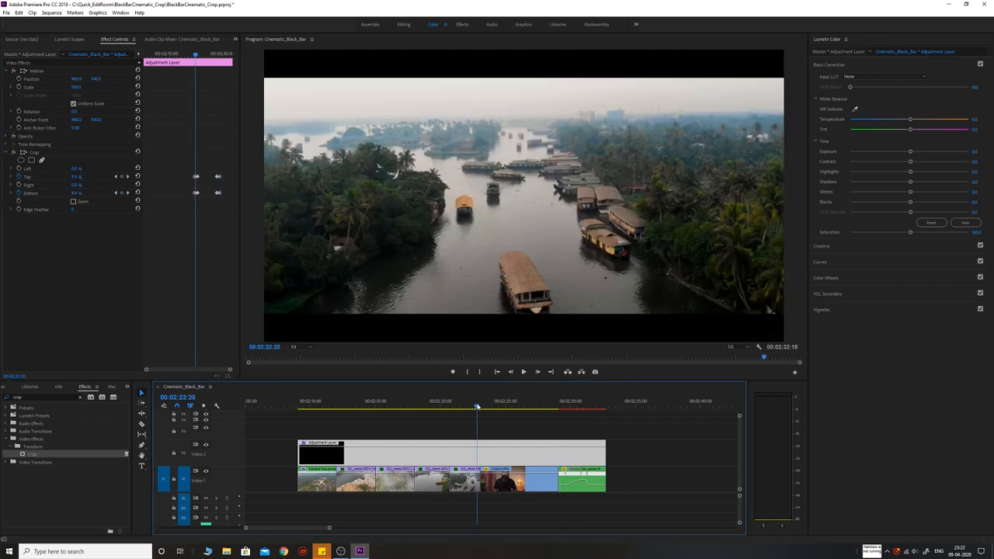
pyautogui.click(523, 371)
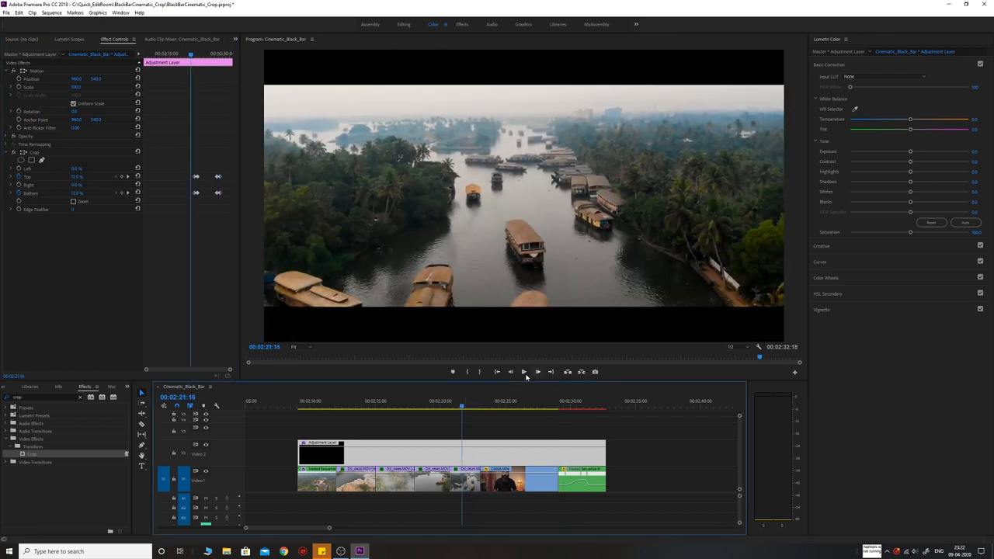
pyautogui.click(524, 371)
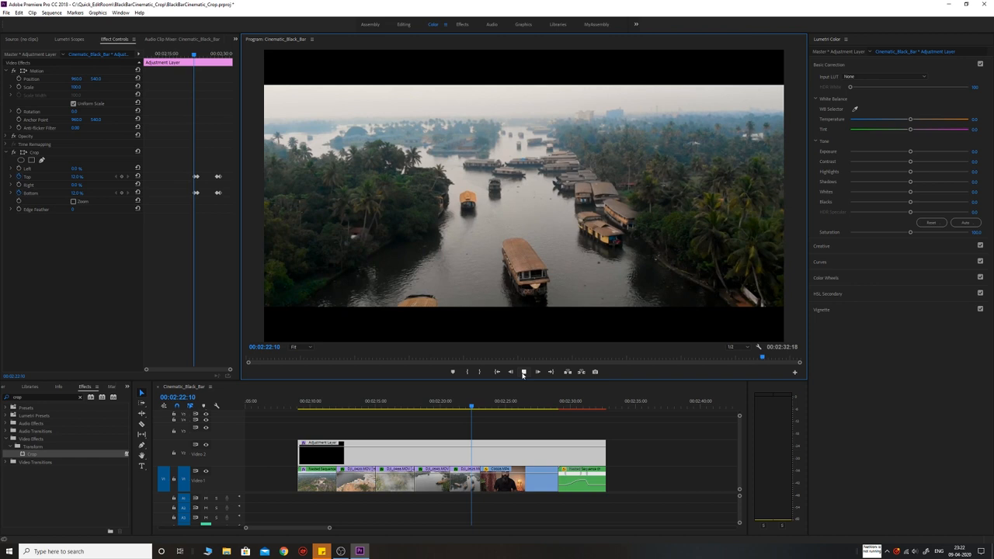
pyautogui.click(524, 371)
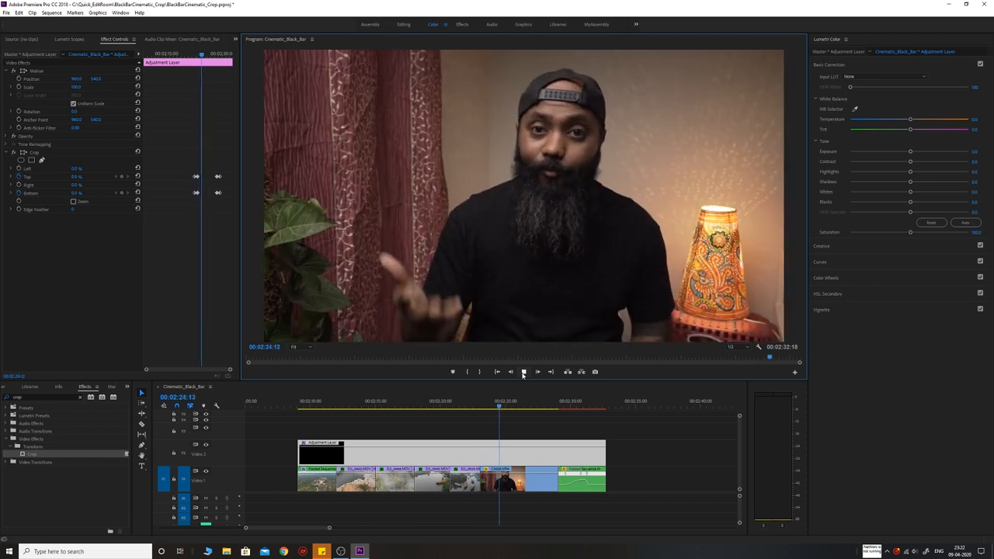